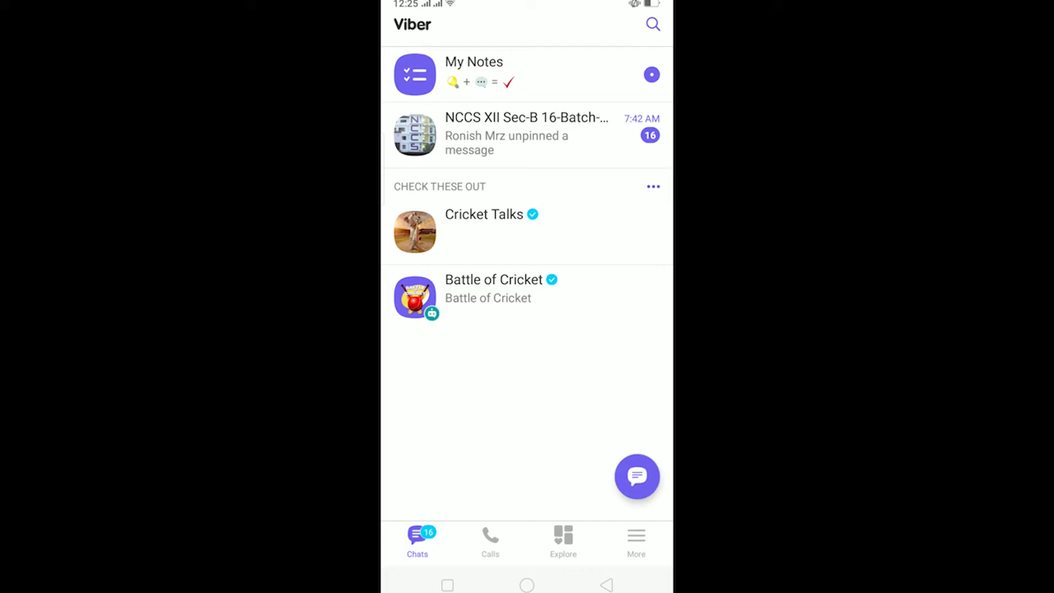
# - Check Viber's settings briefly, then read the NCCS class group chat's unread messages
pyautogui.click(636, 541)
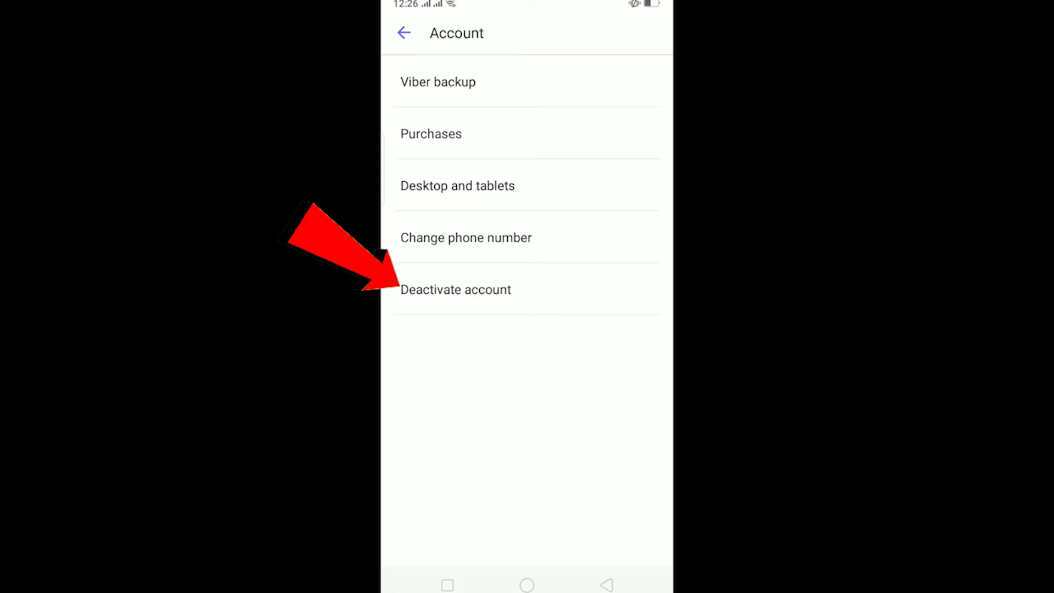
pyautogui.click(404, 32)
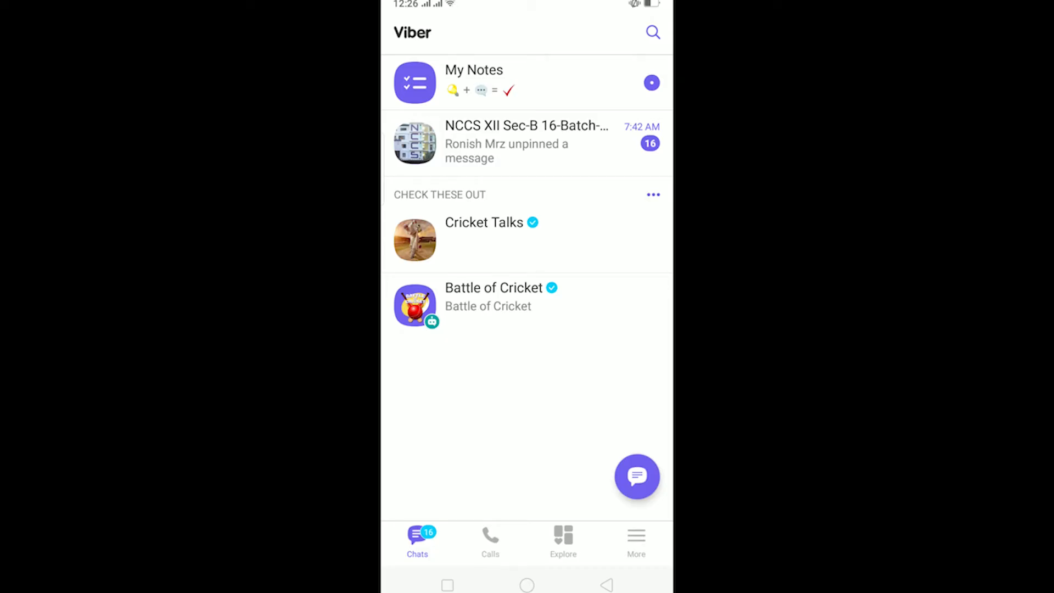
pyautogui.click(527, 142)
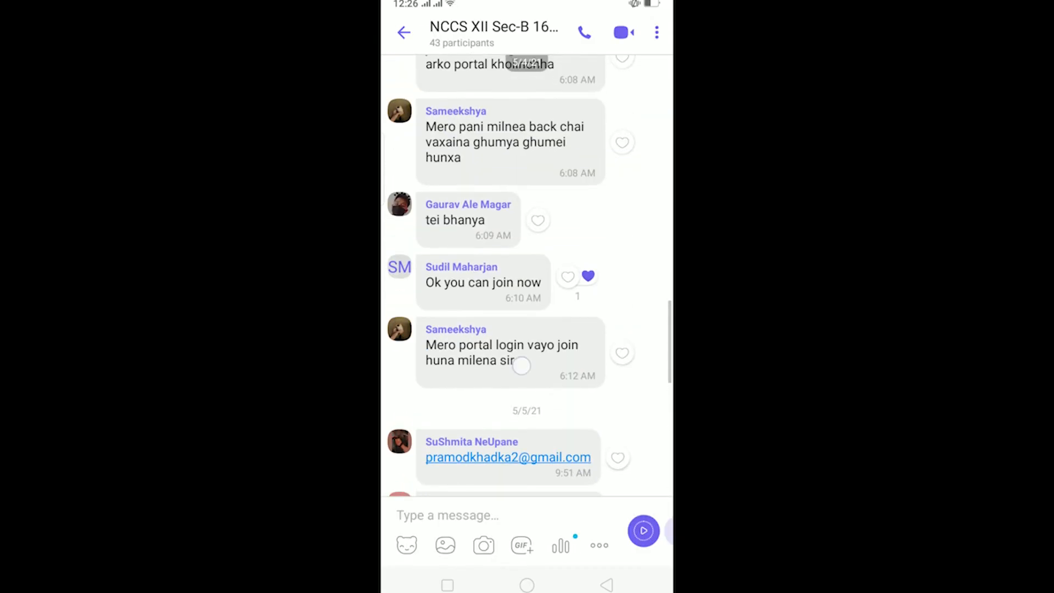
pyautogui.scroll(-3)
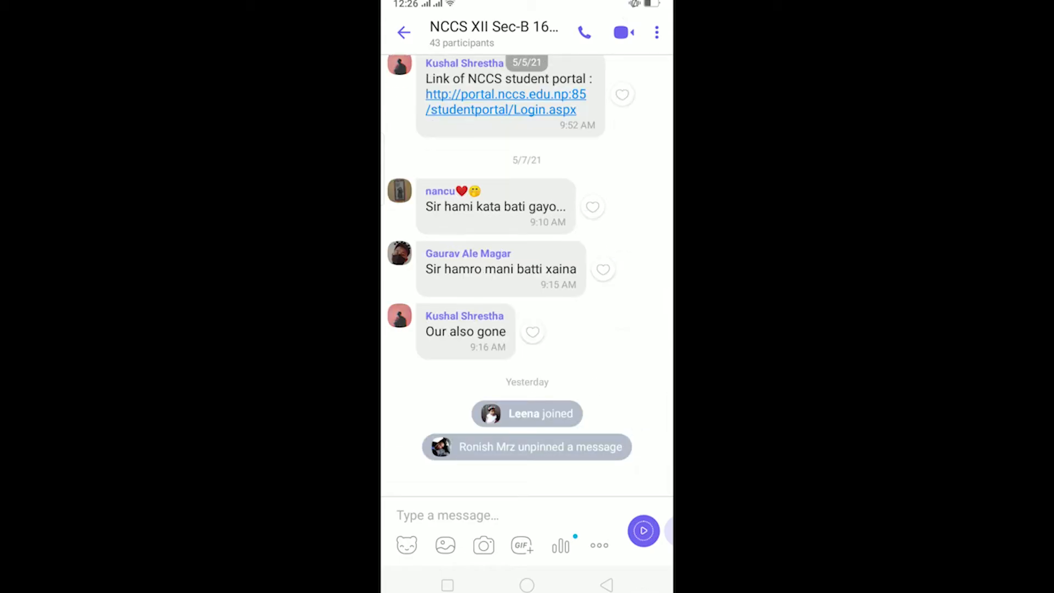
# - Return to the Chats list and leave Viber for the phone's home screen
pyautogui.click(403, 32)
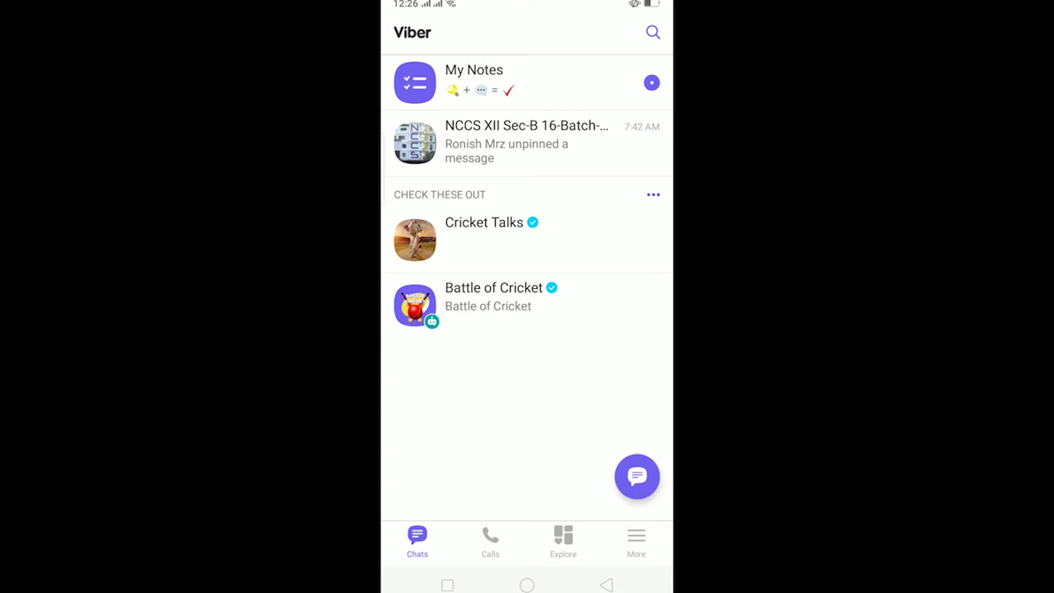
pyautogui.press('home')
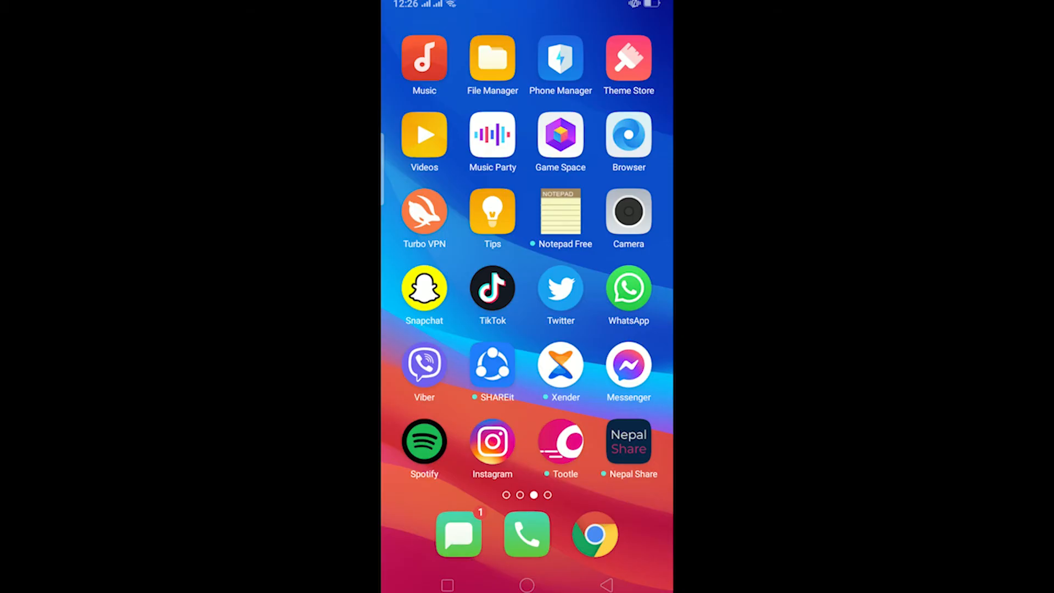
# - Long-press the Viber home-screen icon and choose App info
pyautogui.click(424, 368)
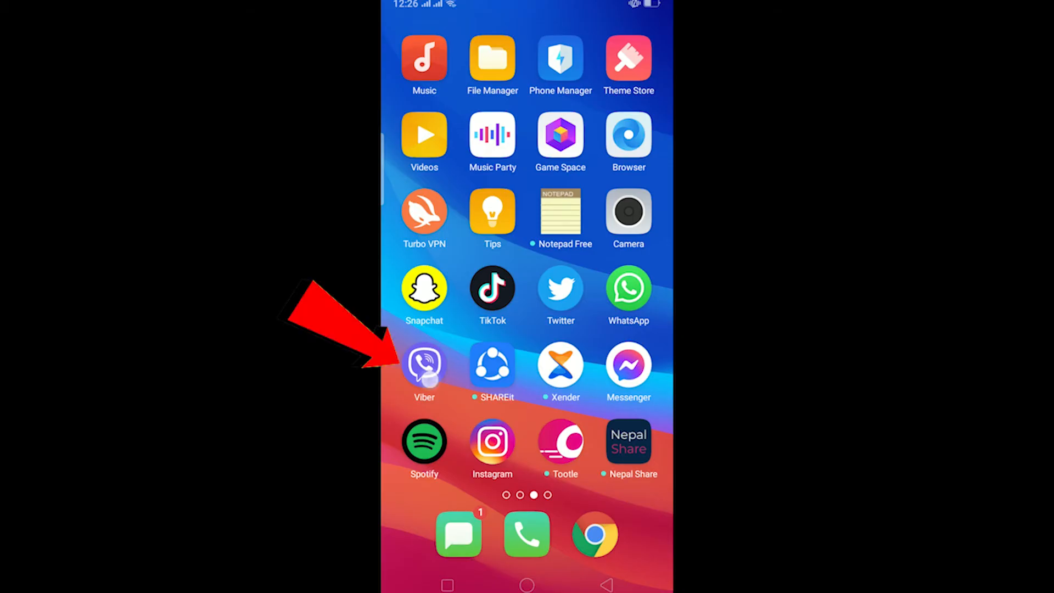
pyautogui.click(424, 367)
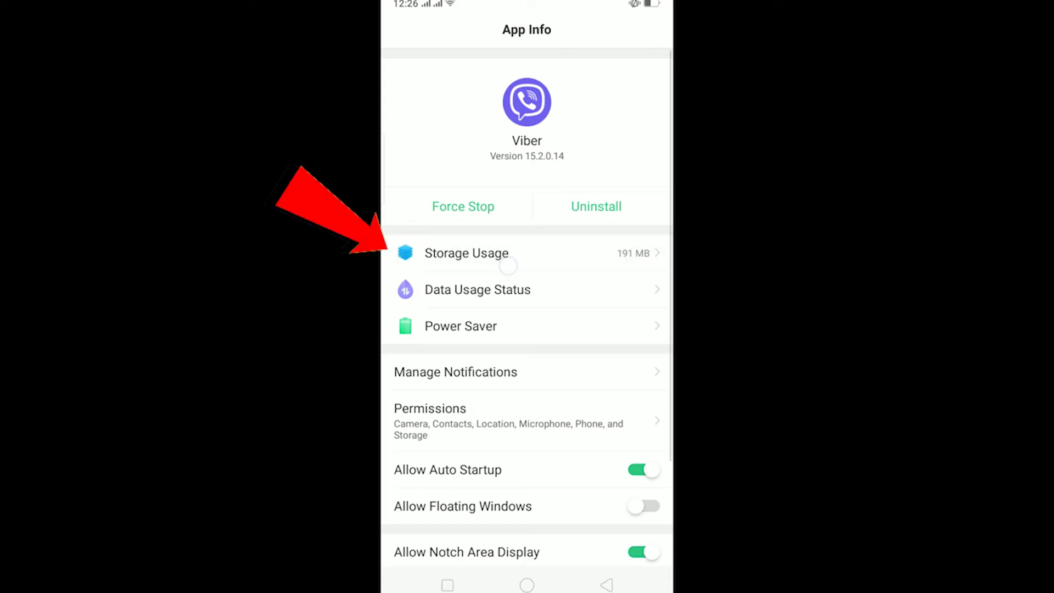
# - Clear all of Viber's data from Storage Usage and confirm the permanent removal
pyautogui.click(466, 252)
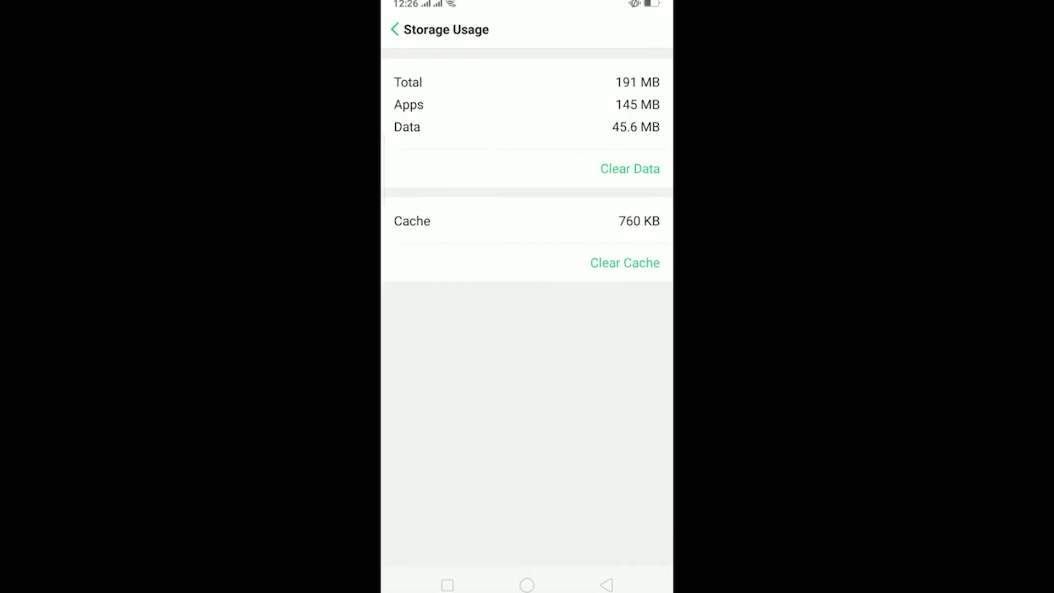
pyautogui.click(630, 167)
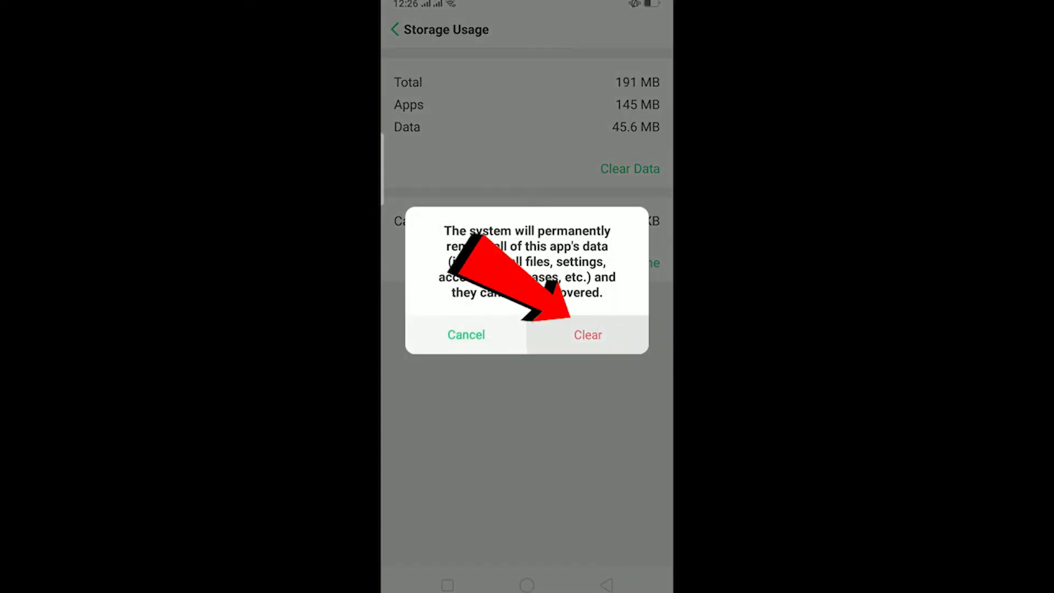
pyautogui.click(586, 335)
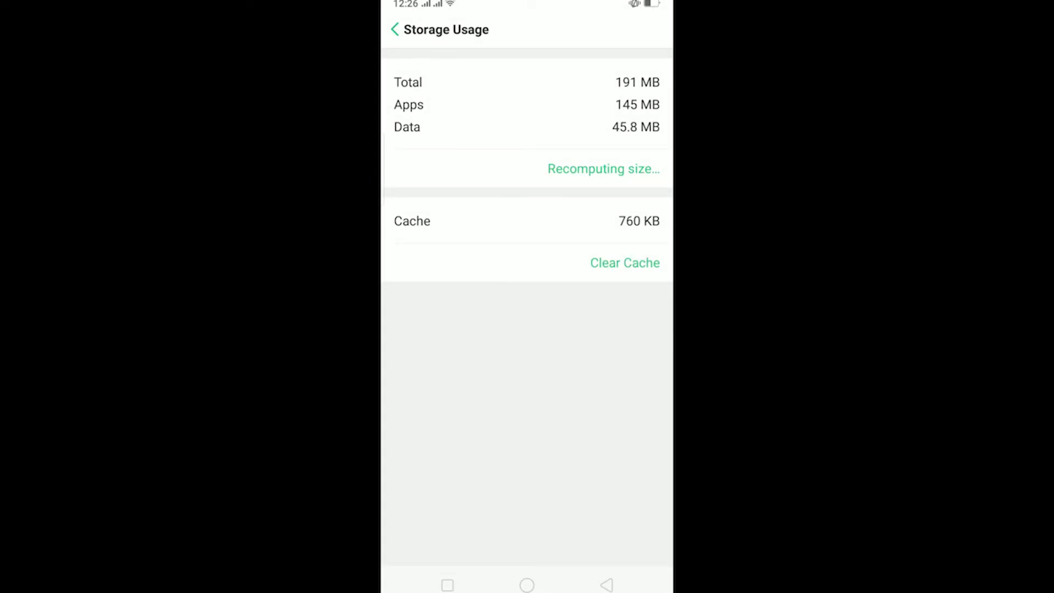
# - Return home and relaunch Viber to its Welcome to Viber start screen
pyautogui.click(625, 263)
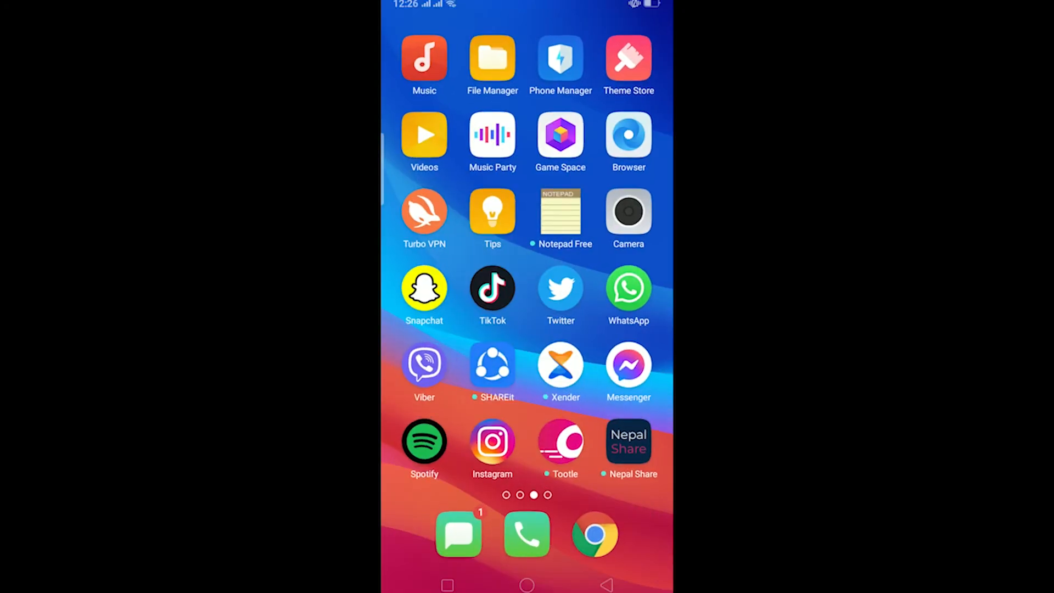
pyautogui.click(424, 365)
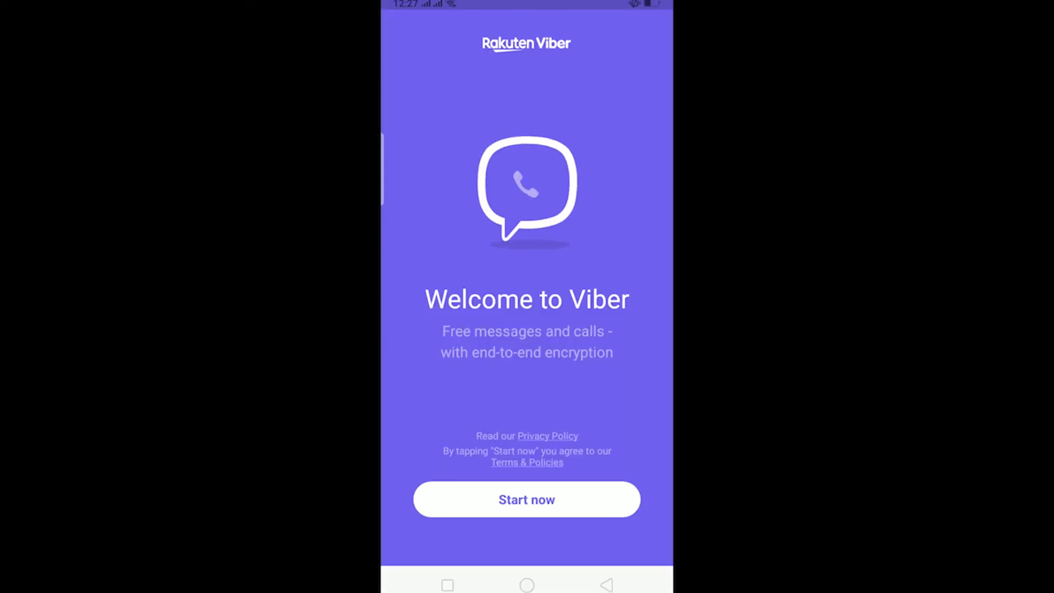